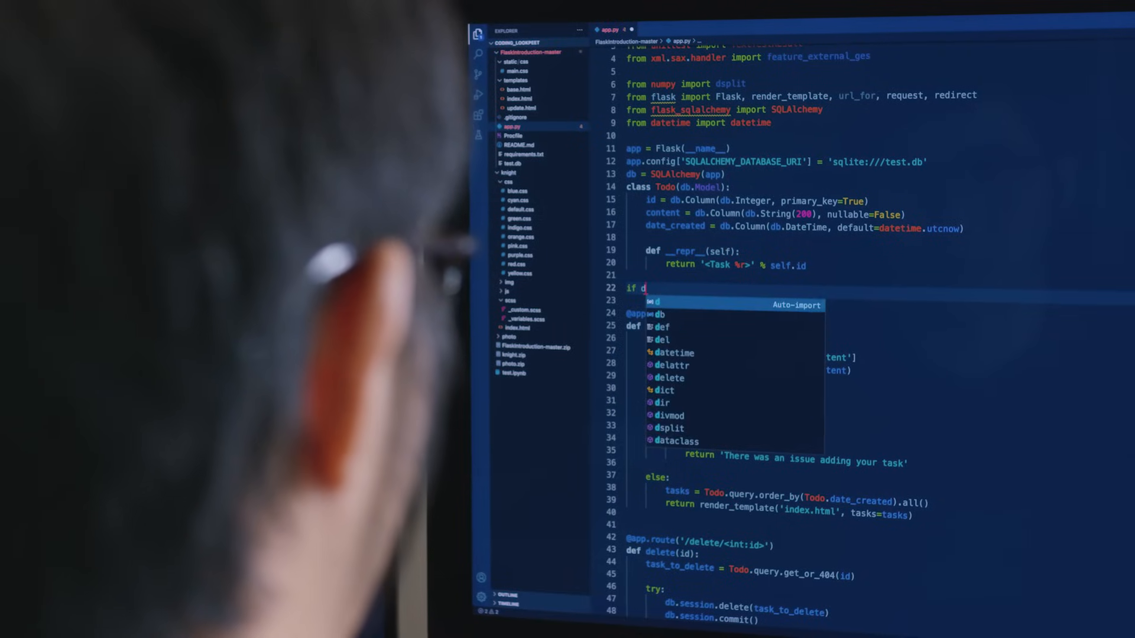
text(ata)
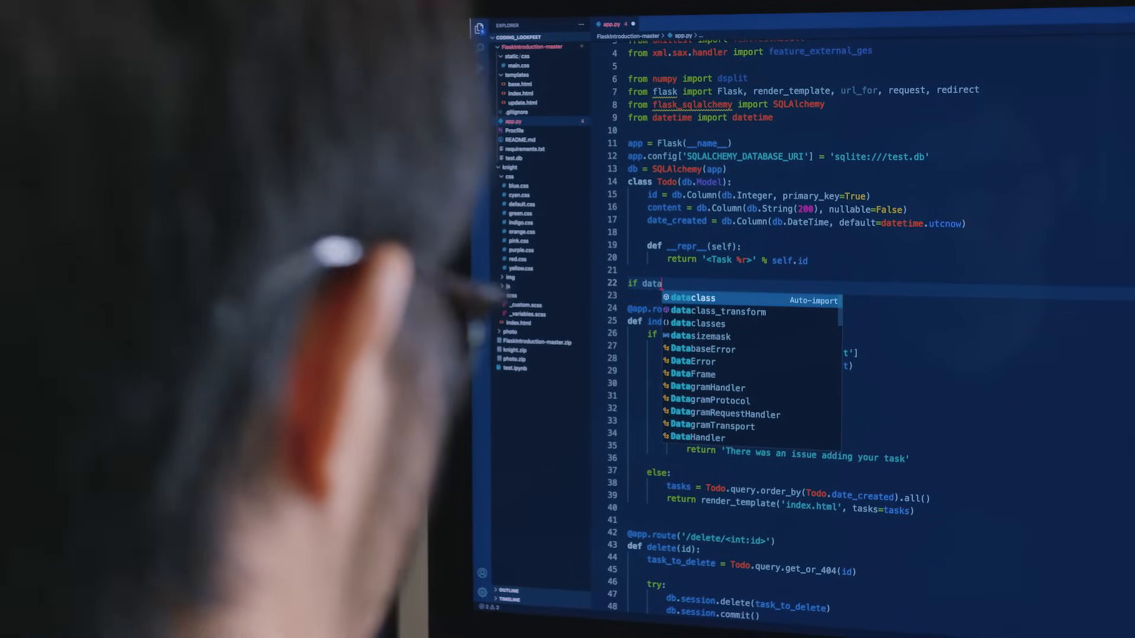